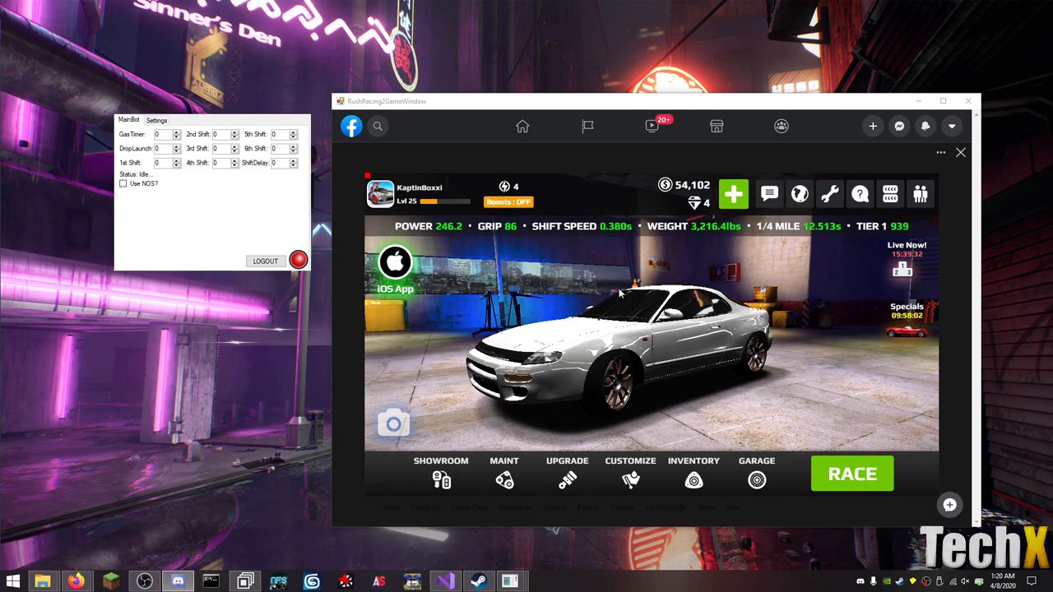
mouse_move(886, 422)
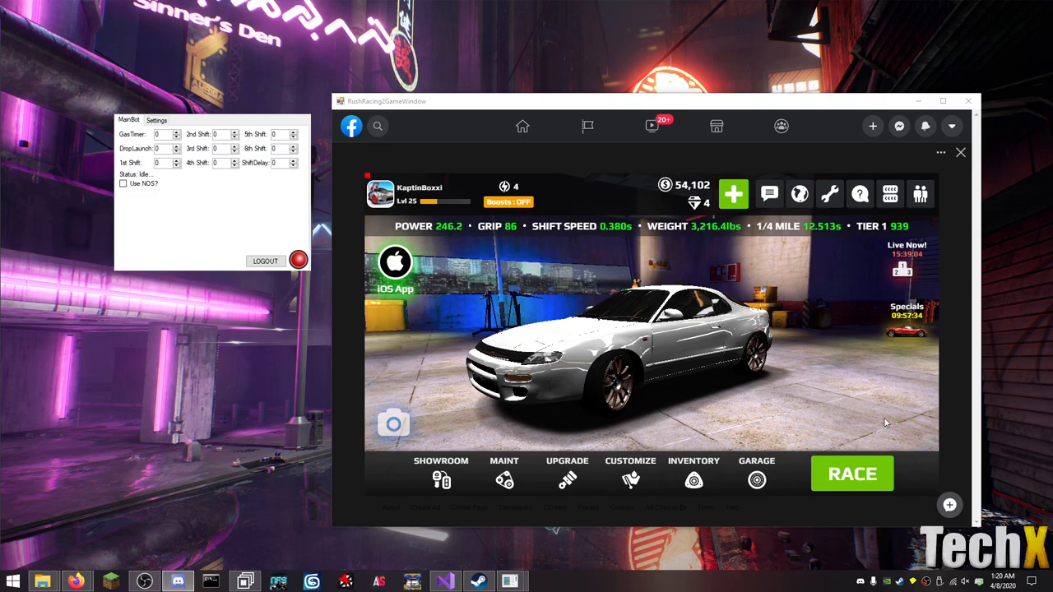
mouse_move(642, 288)
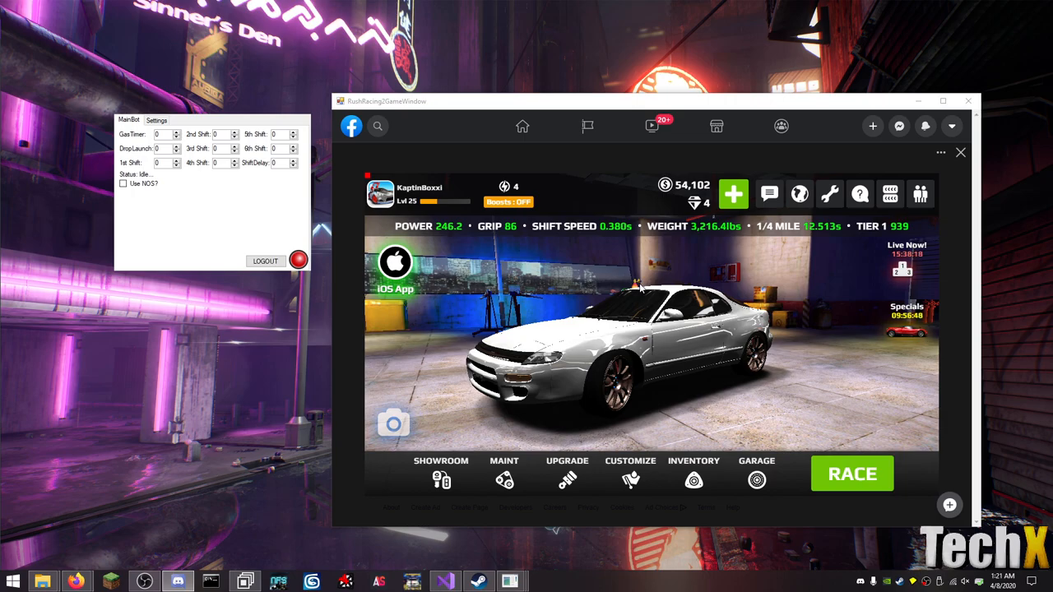